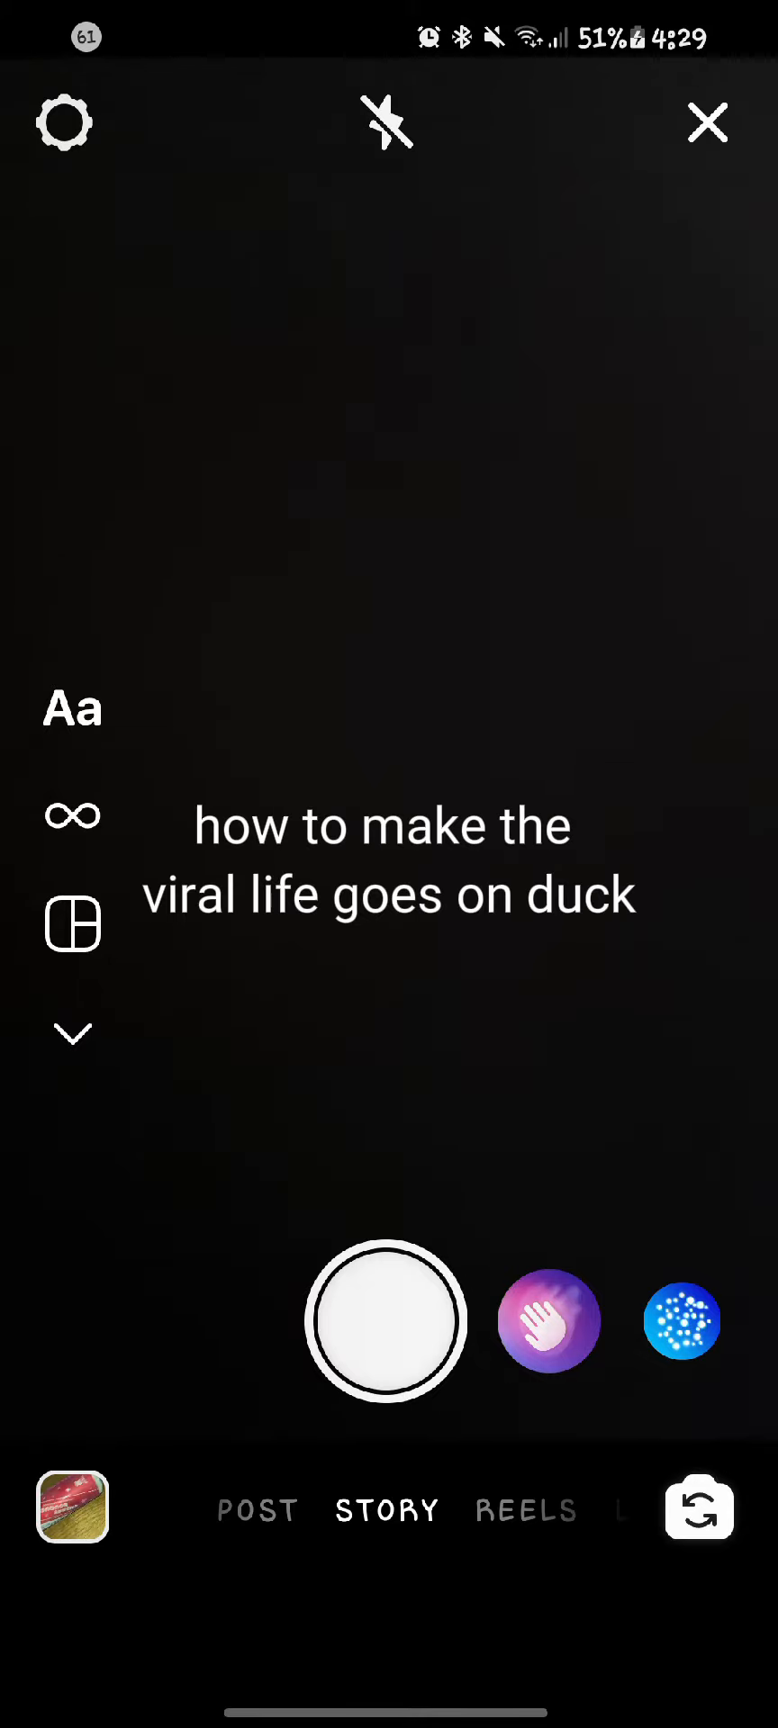
Record a short dark video with the Story camera shutter.
click(384, 1323)
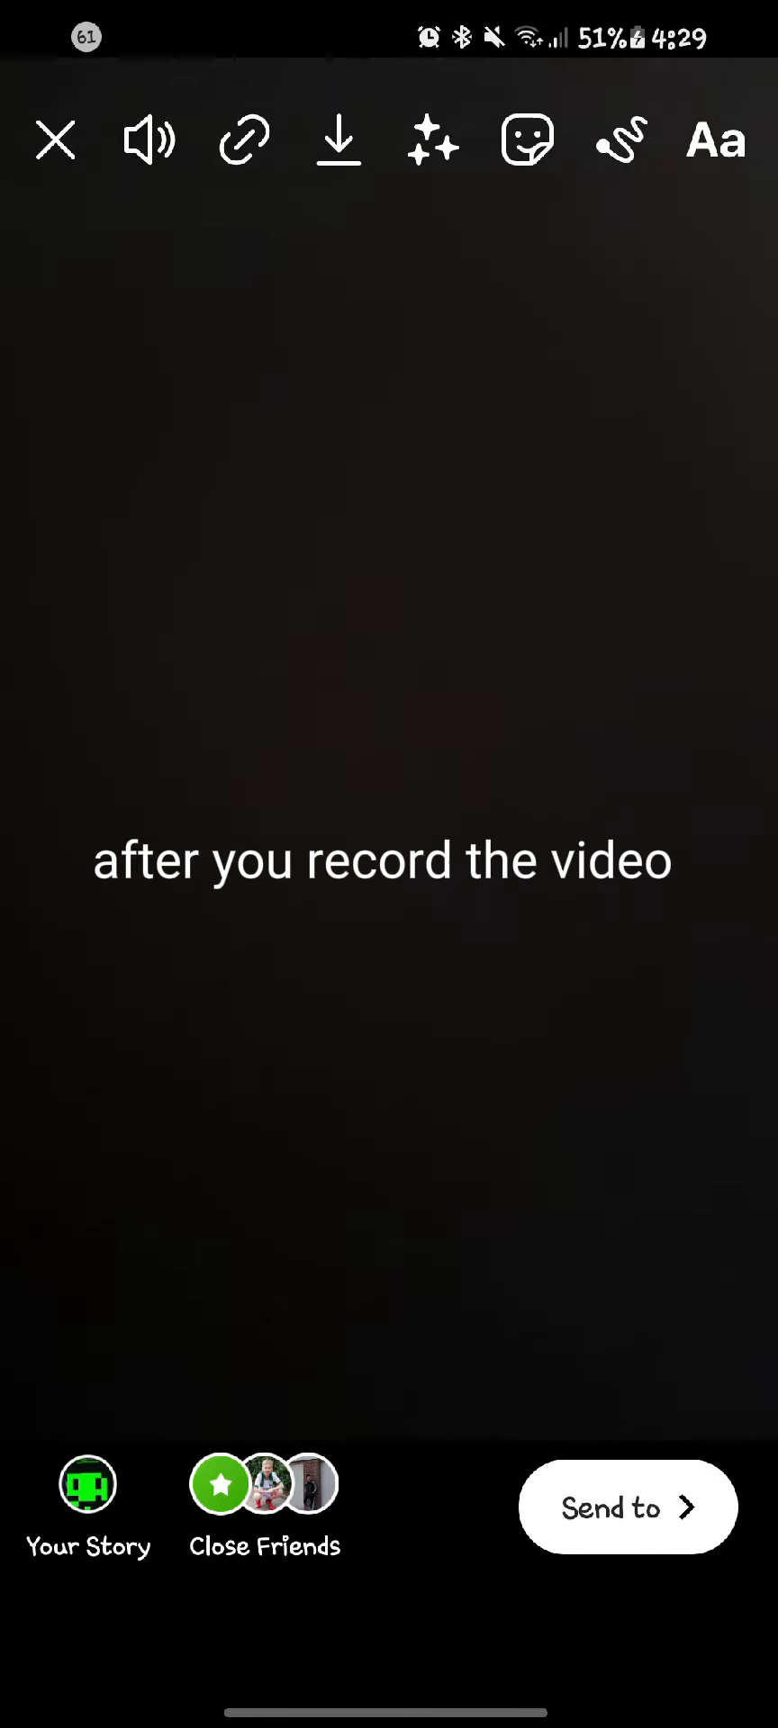
Mute the story video's sound and bring up the sticker tray.
click(147, 141)
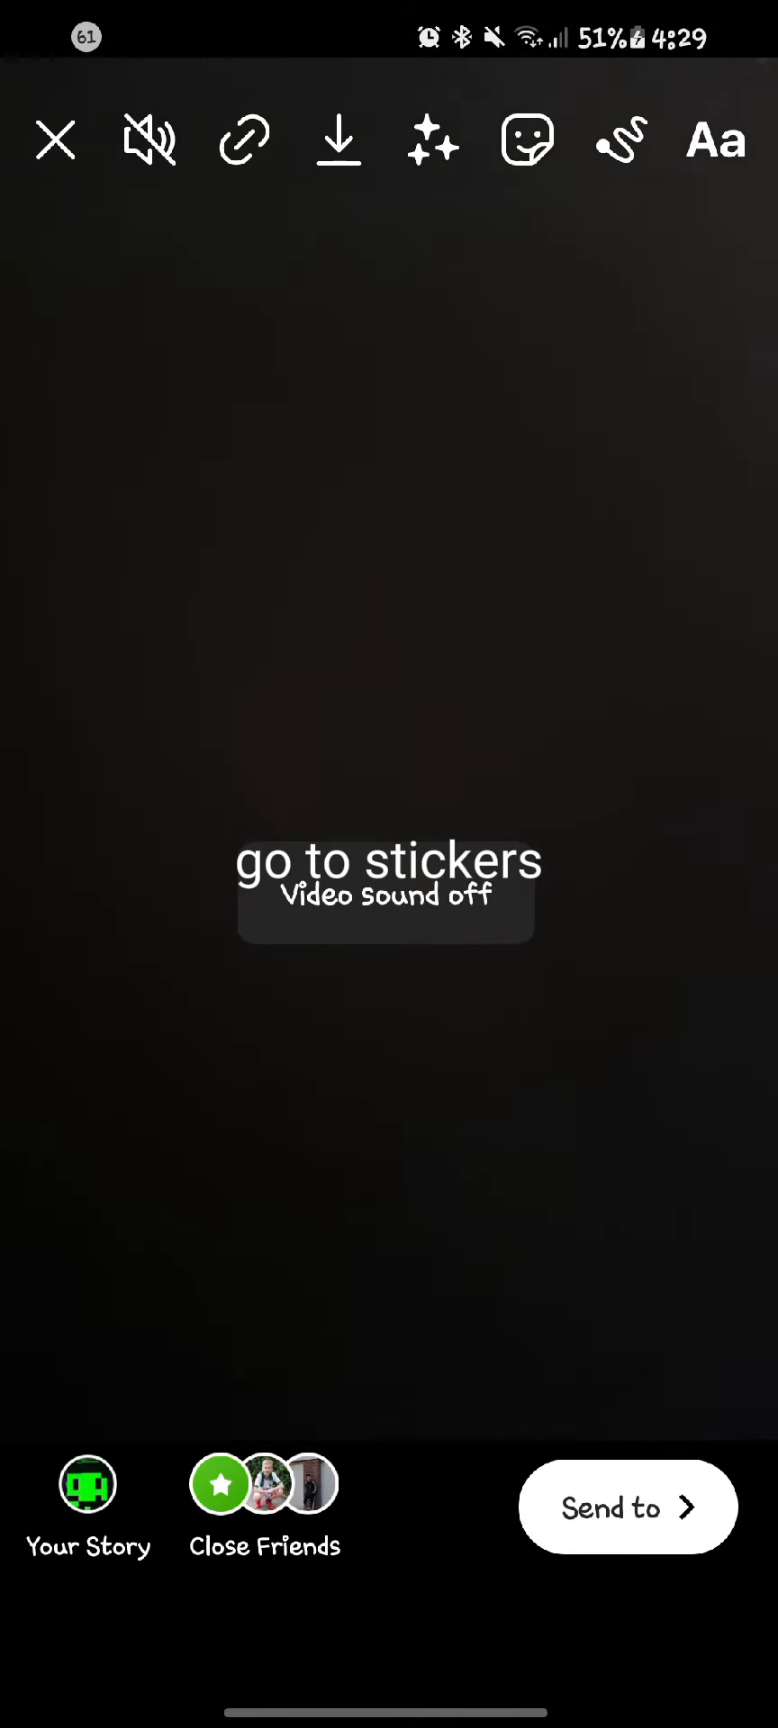
click(524, 142)
text(c)
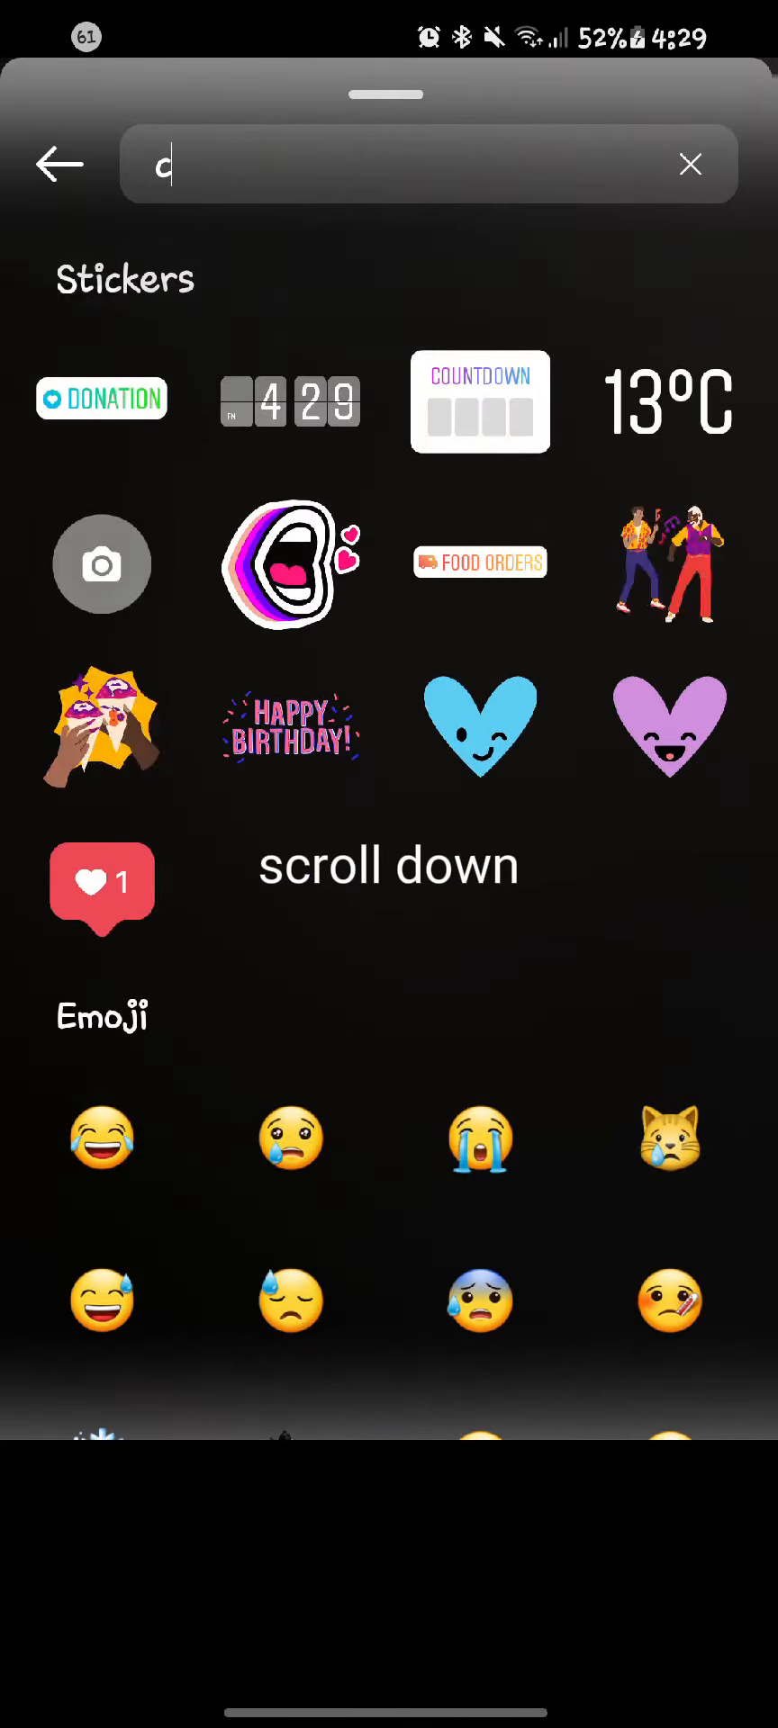
Add the dancing duck sticker on an orange background and post the story.
scroll(down, 3)
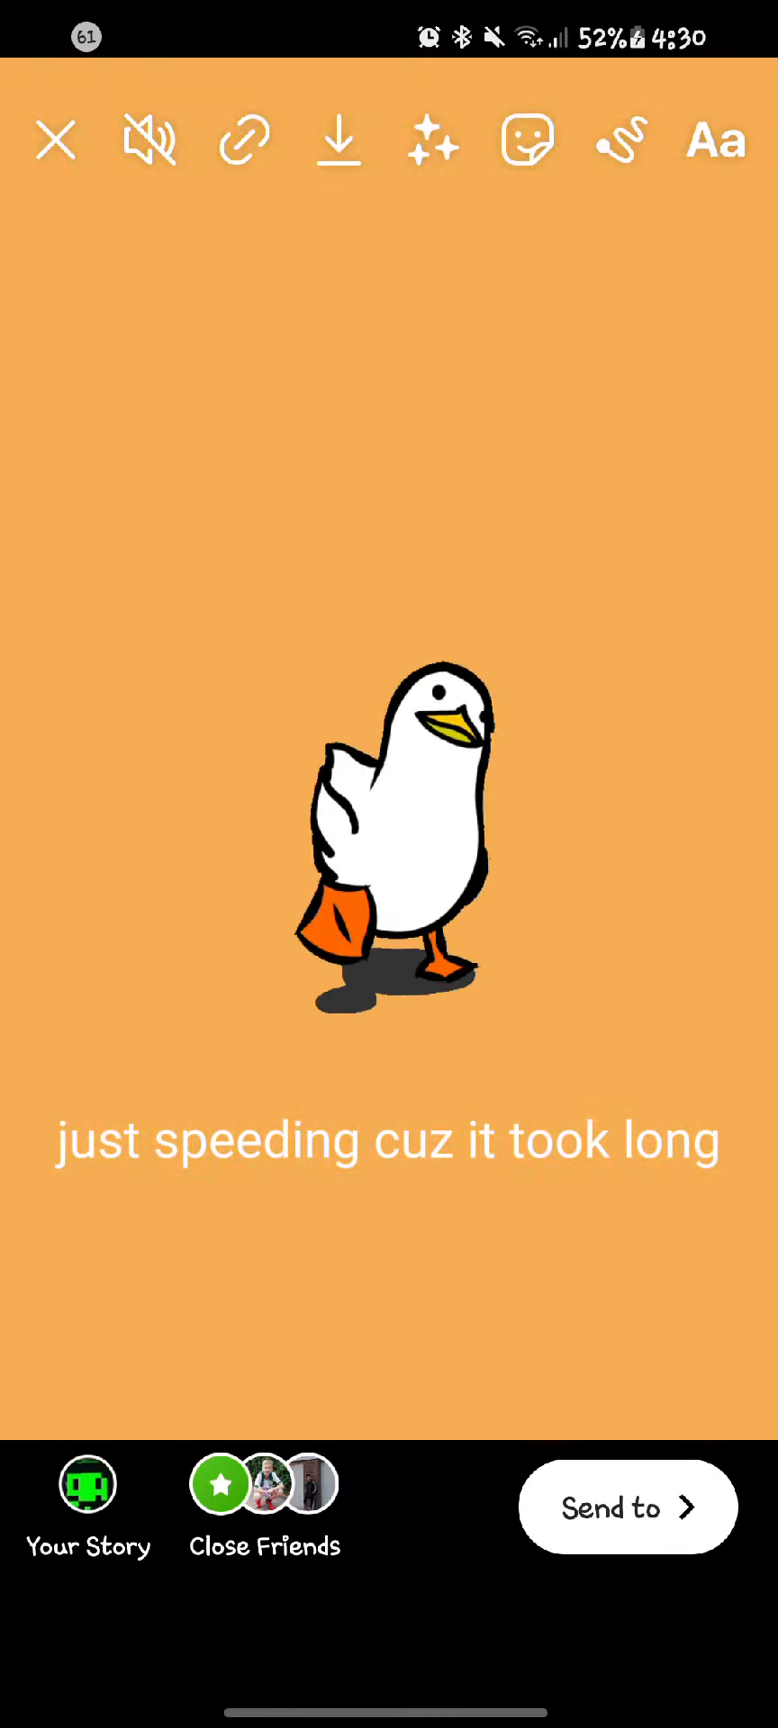
click(56, 142)
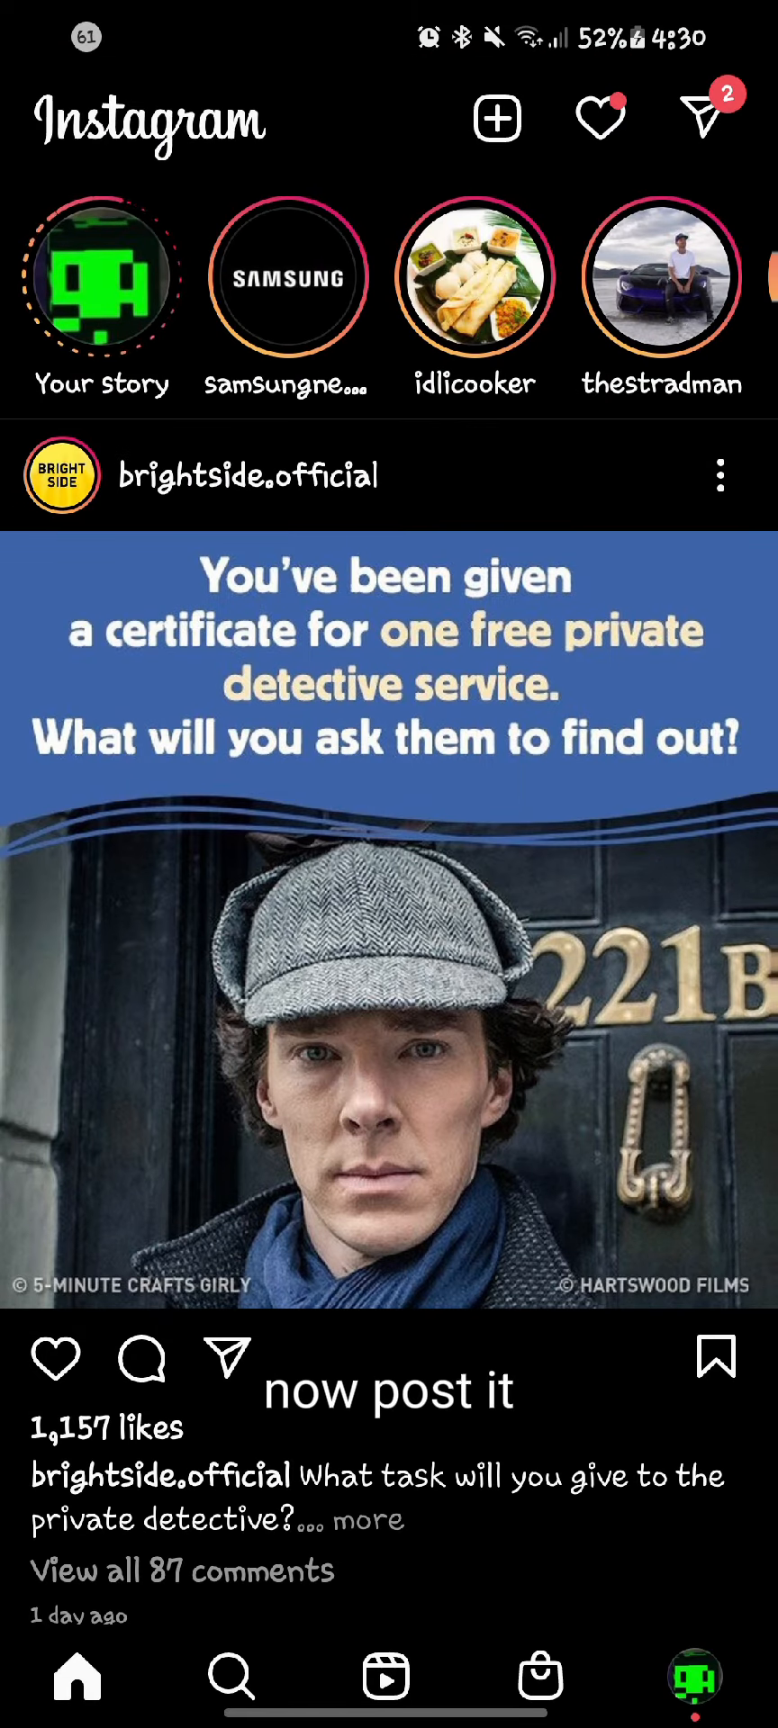